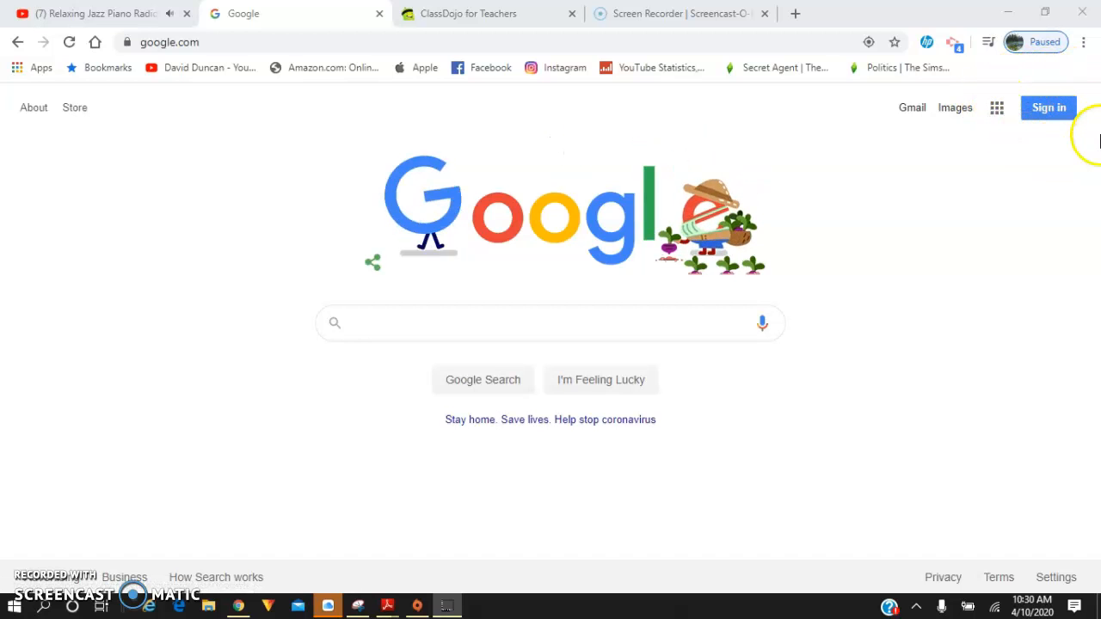
# Sign in with another account, entering the student's school email from the autocomplete suggestion.
pyautogui.click(1047, 108)
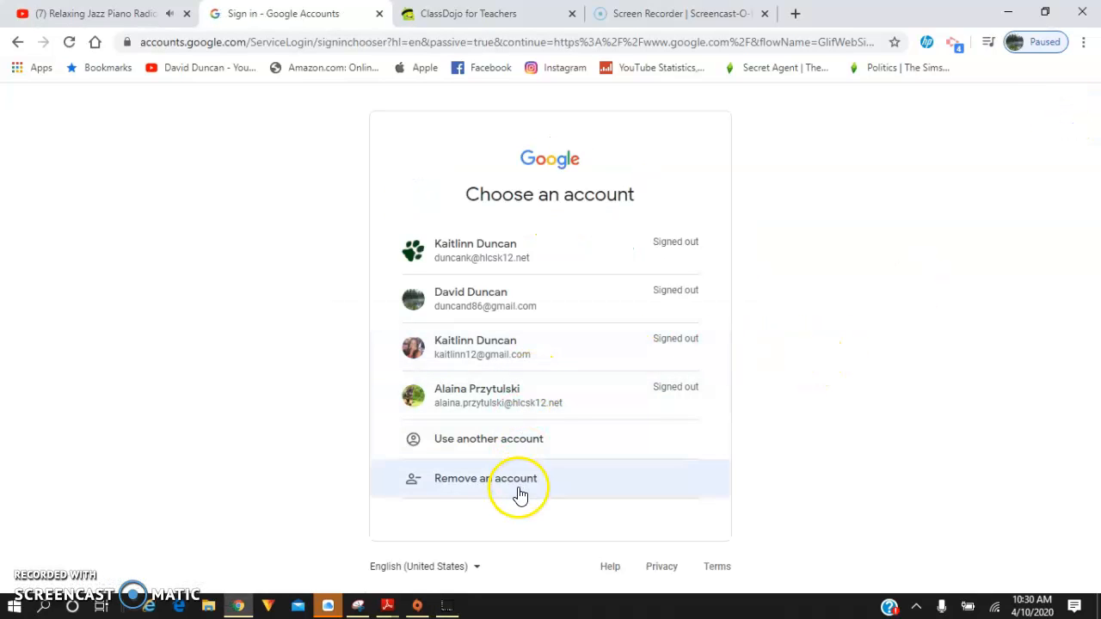
pyautogui.moveTo(507, 452)
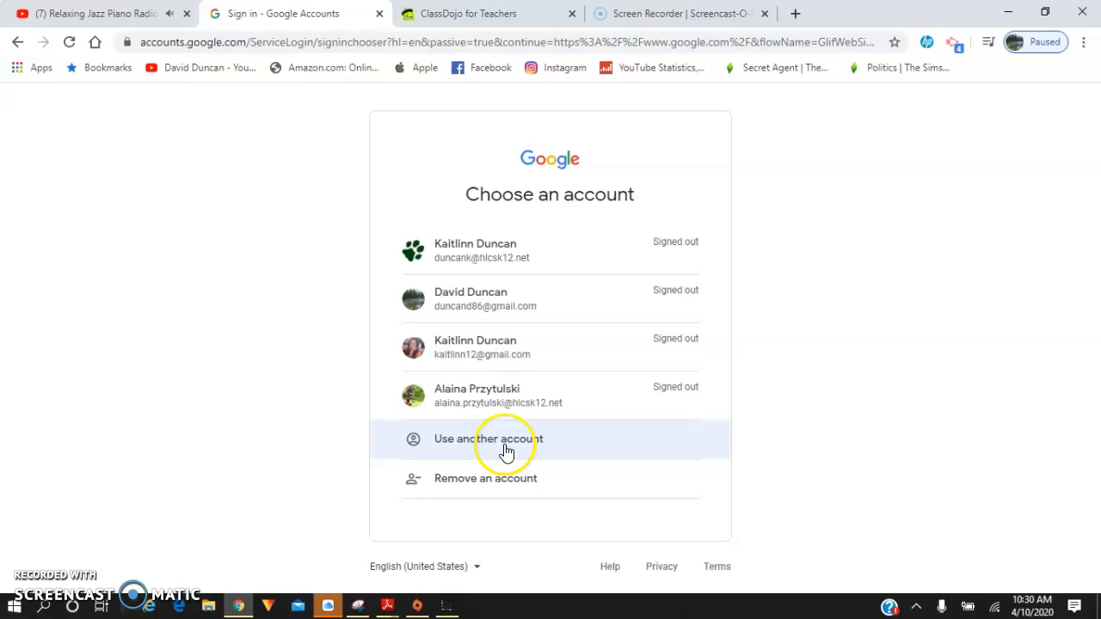
pyautogui.moveTo(473, 447)
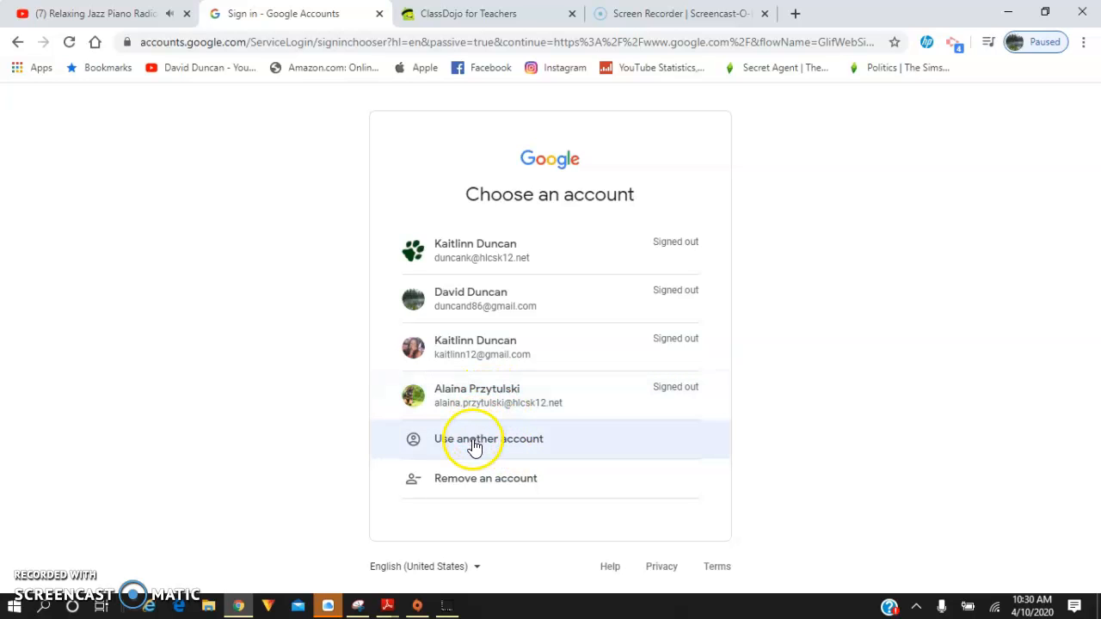
pyautogui.click(489, 439)
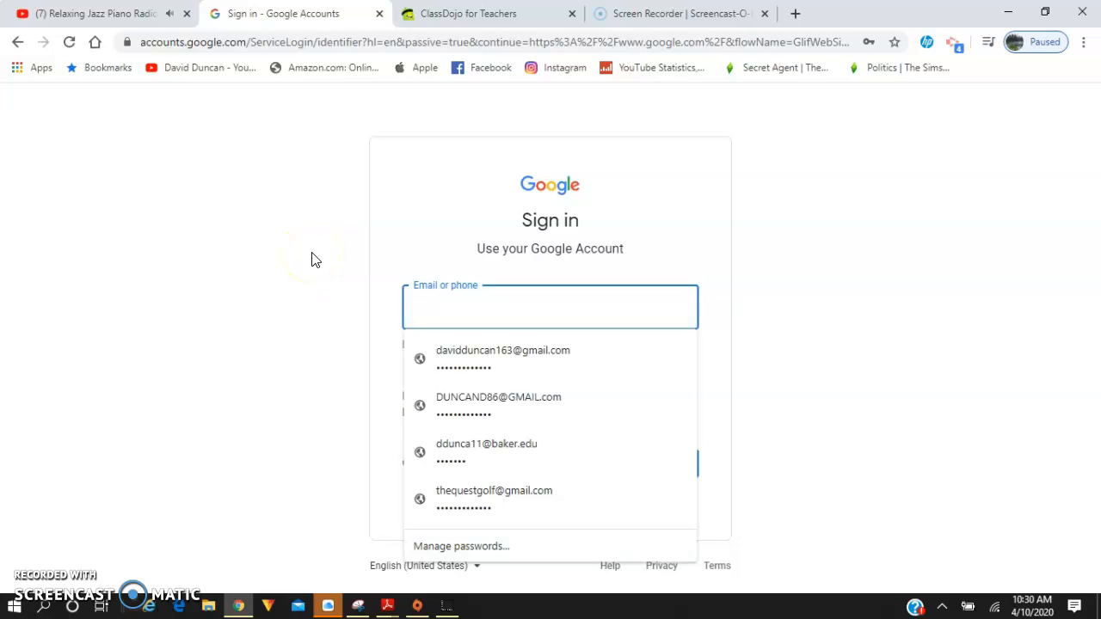
pyautogui.write('alaina.')
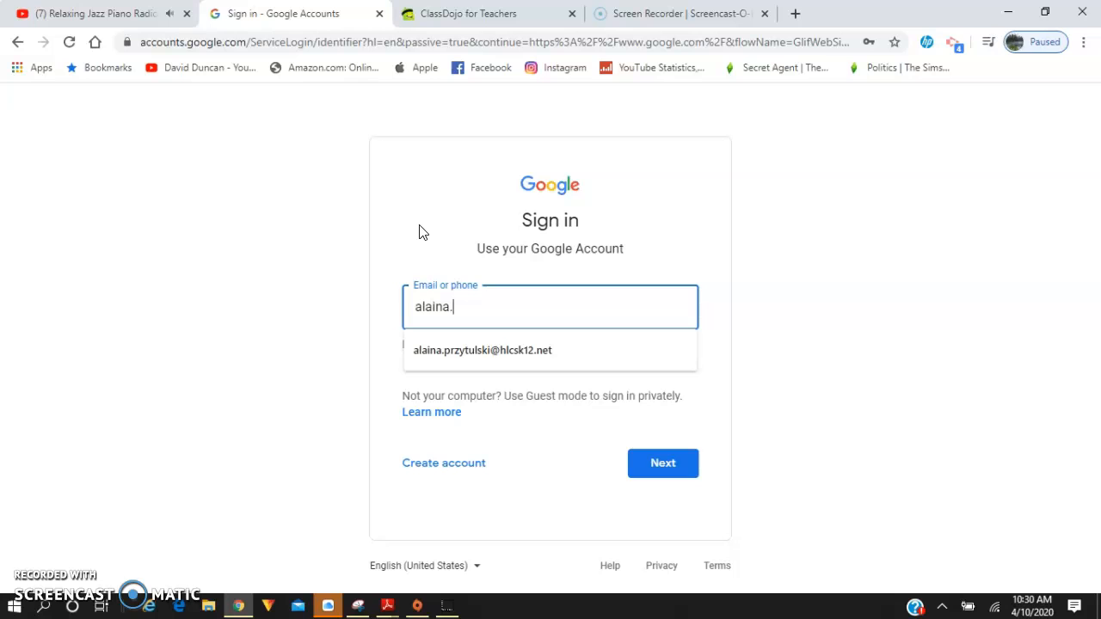
pyautogui.click(482, 350)
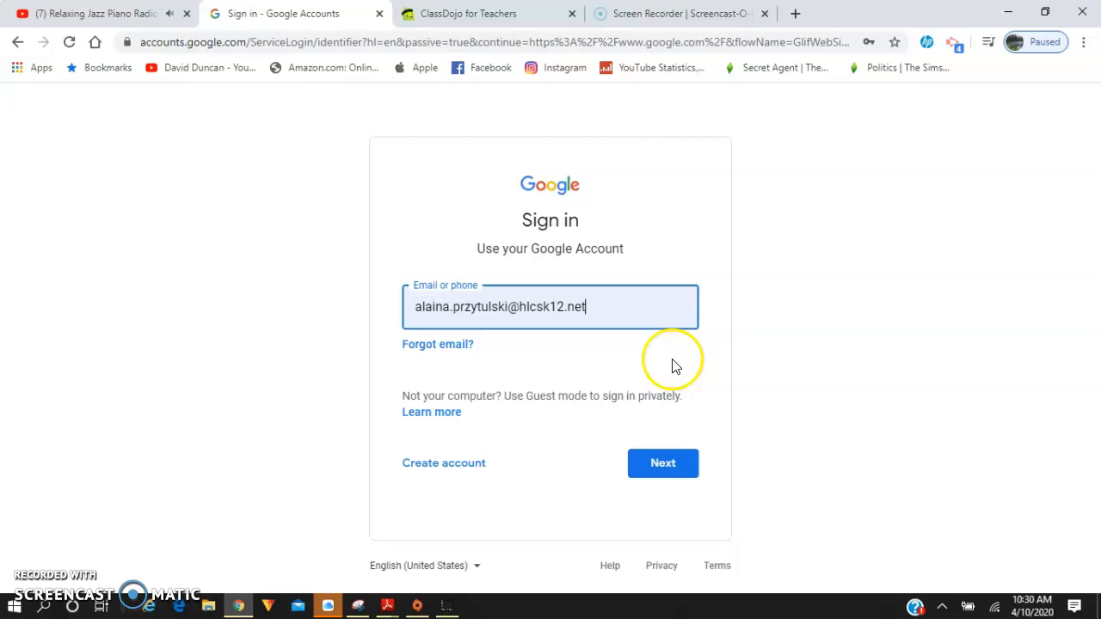
# Go to the password page, enter the password and submit it to complete sign-in.
pyautogui.click(663, 463)
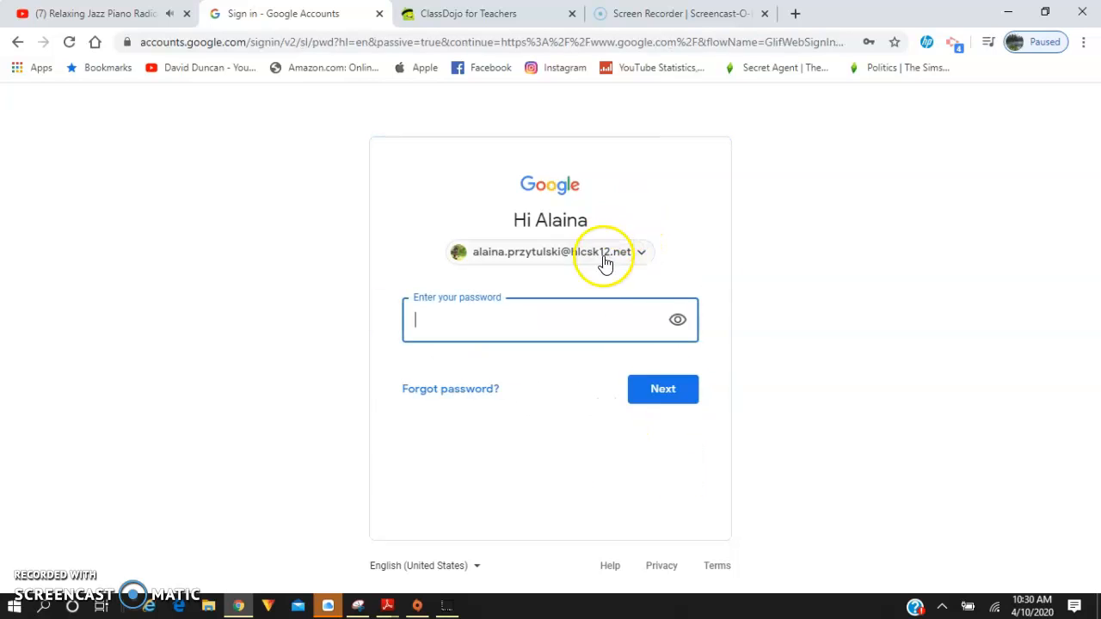
pyautogui.write('•')
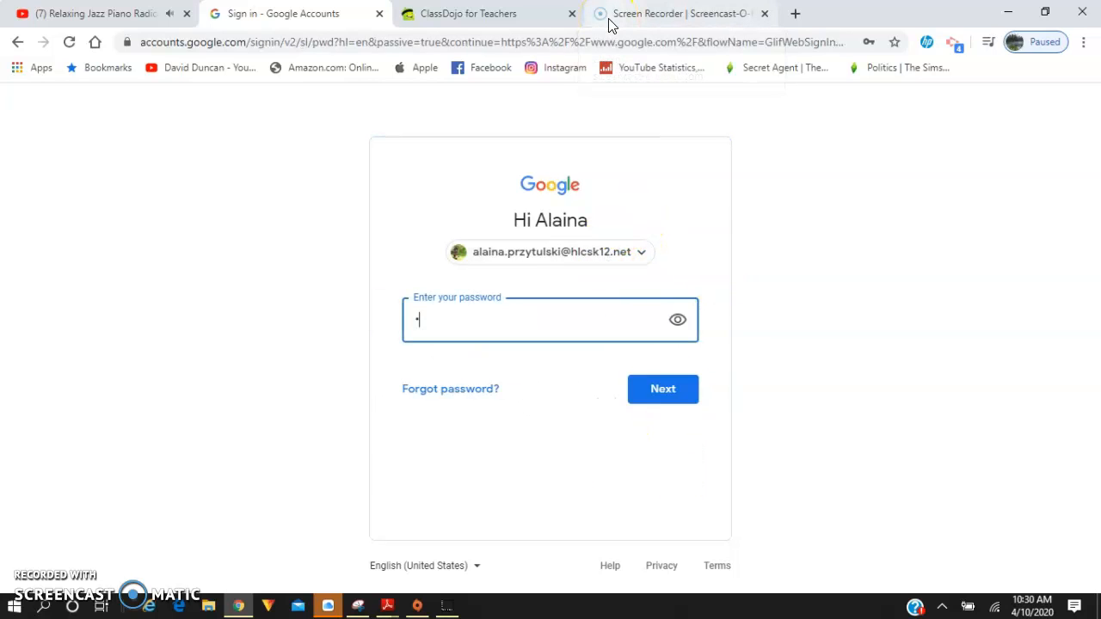
pyautogui.write('•••')
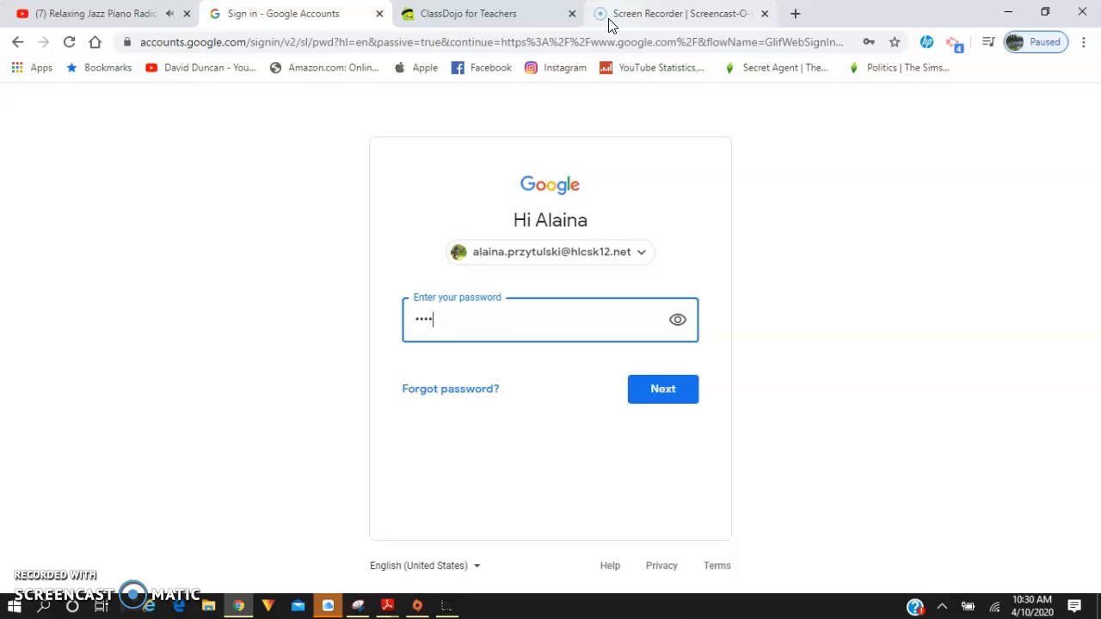
pyautogui.write('••••')
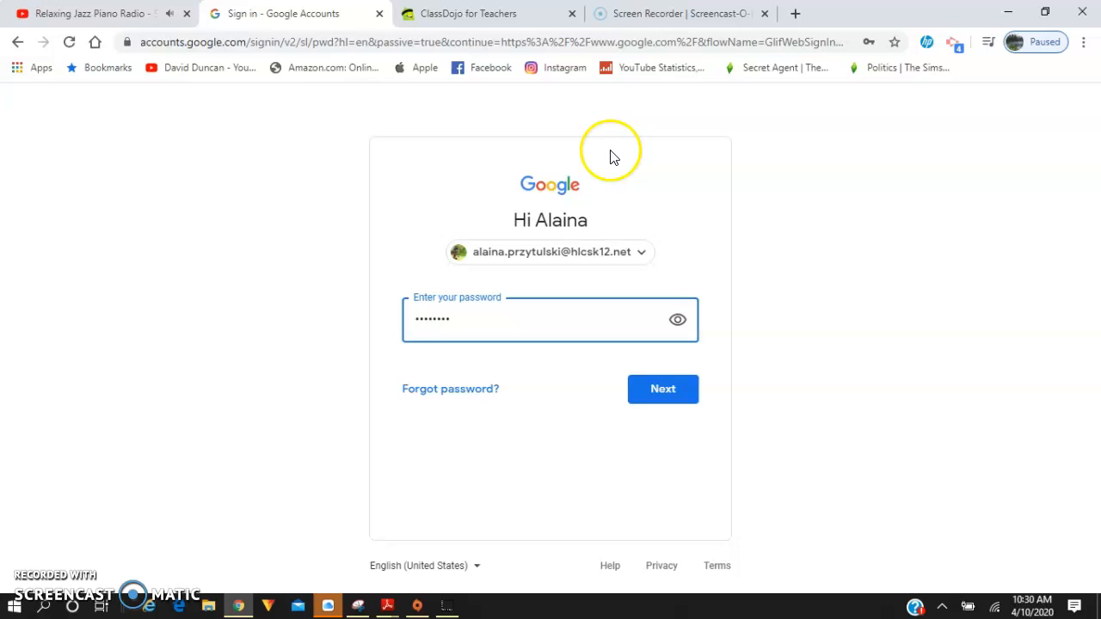
pyautogui.moveTo(639, 200)
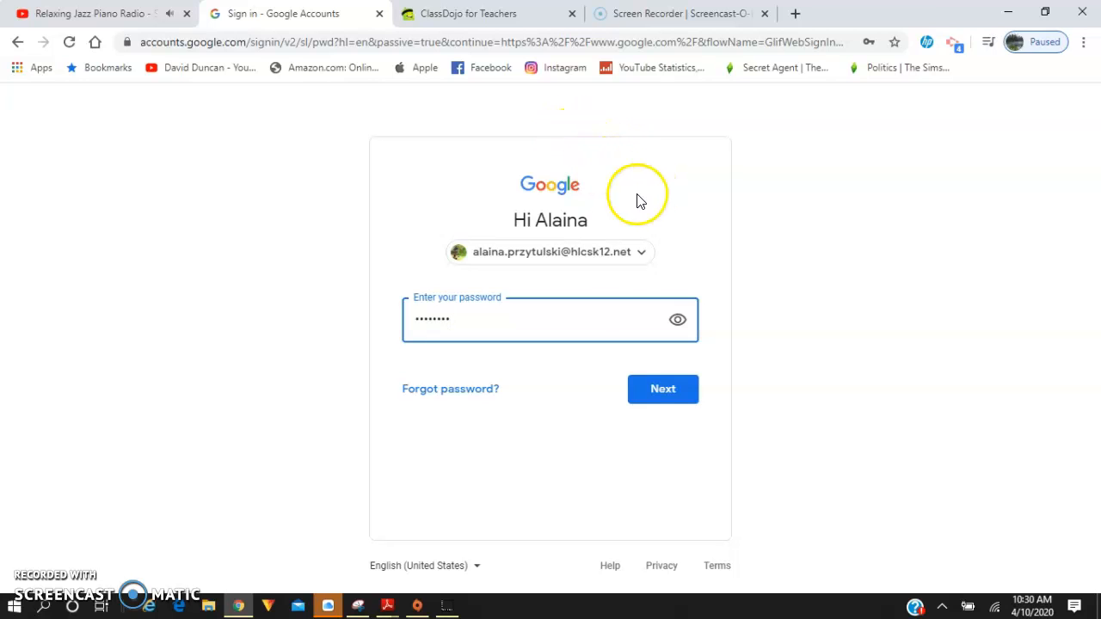
pyautogui.click(662, 389)
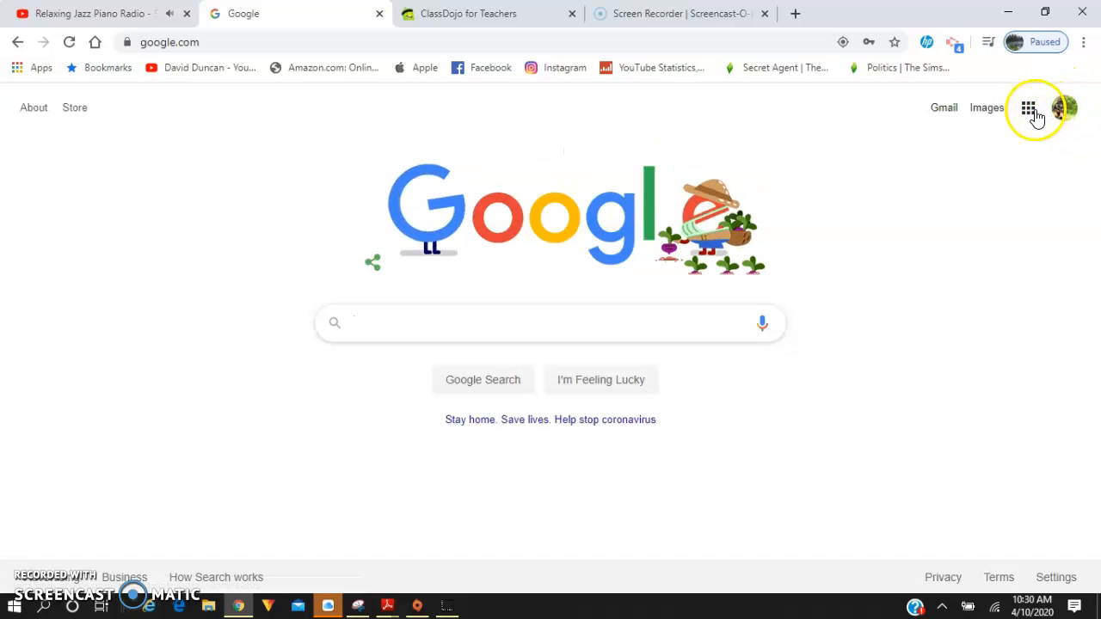
# Open Classroom from the apps grid, enter the 2019-2020 Duncan Donuts class and browse its stream.
pyautogui.click(1028, 109)
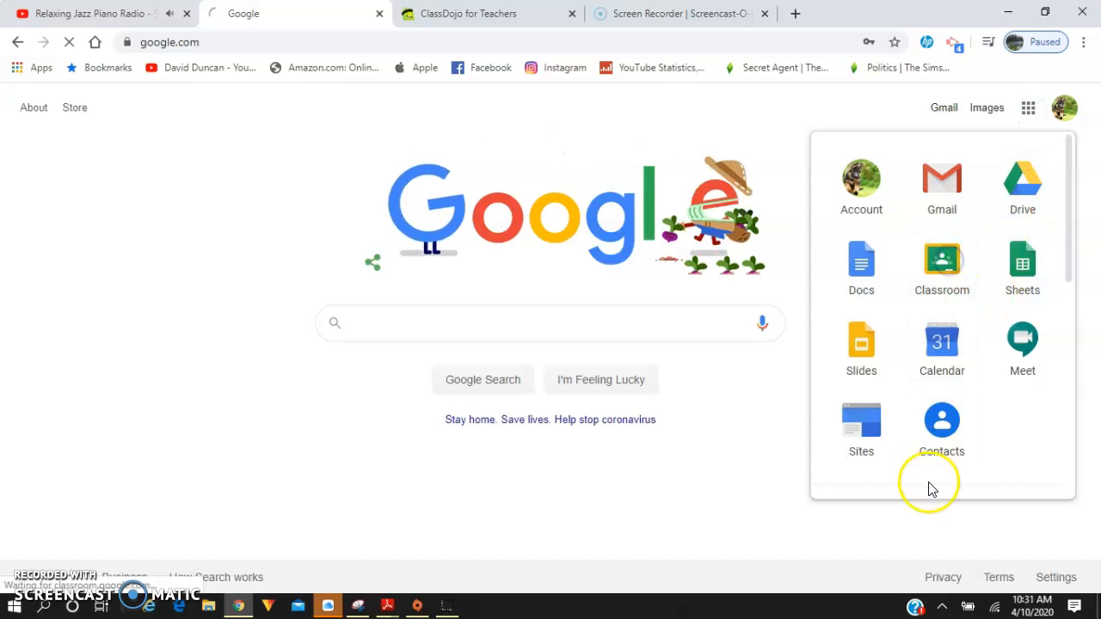
pyautogui.click(940, 262)
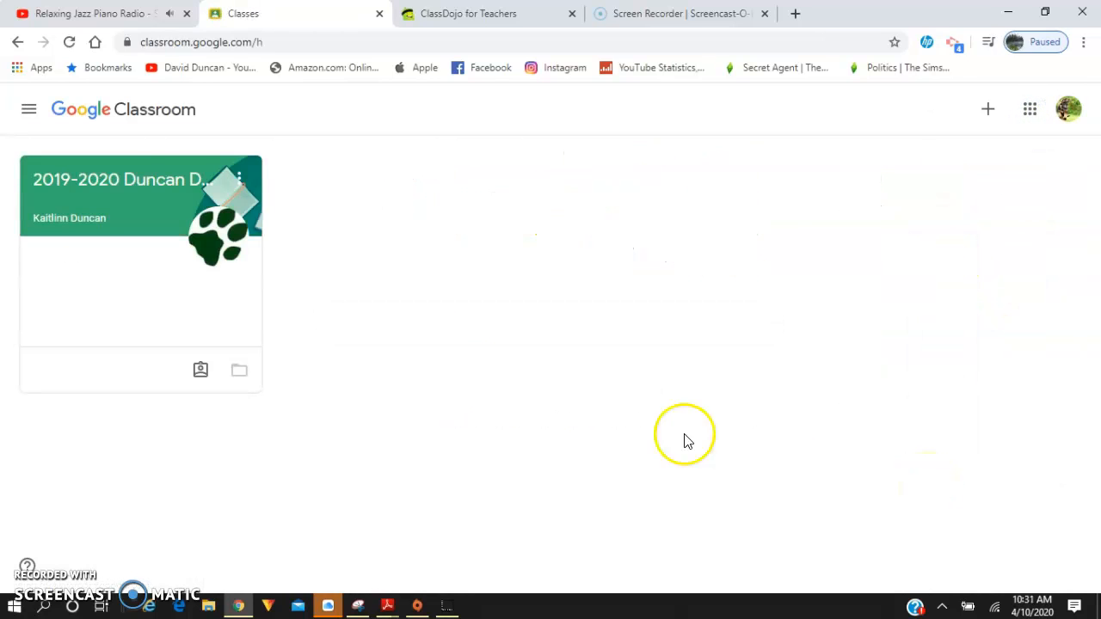
pyautogui.click(121, 179)
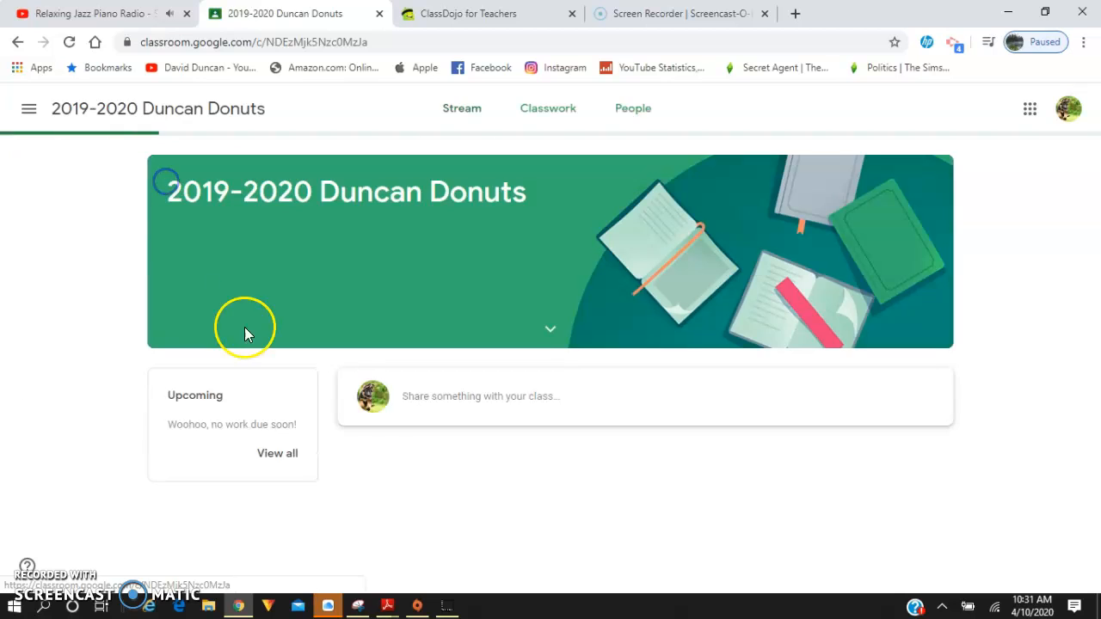
pyautogui.scroll(-3)
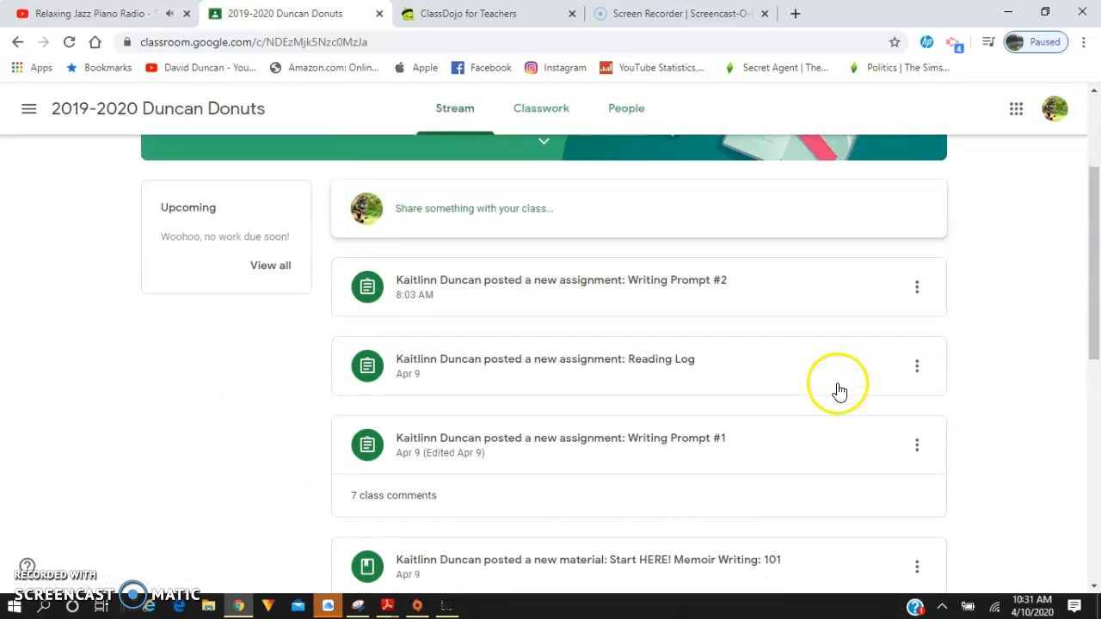
pyautogui.scroll(-3)
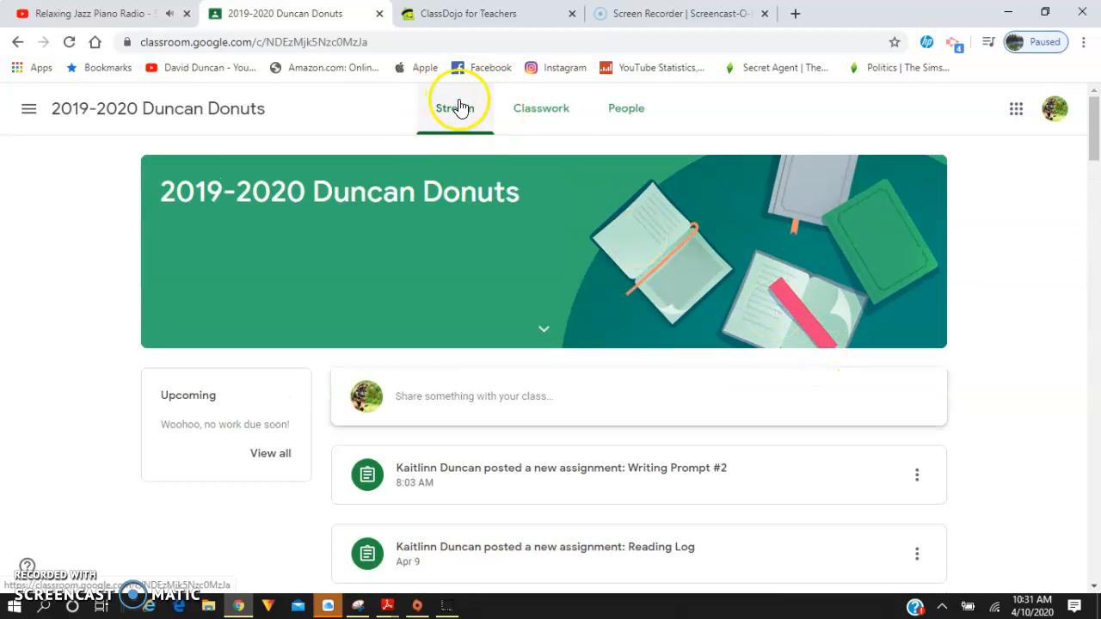
pyautogui.click(541, 108)
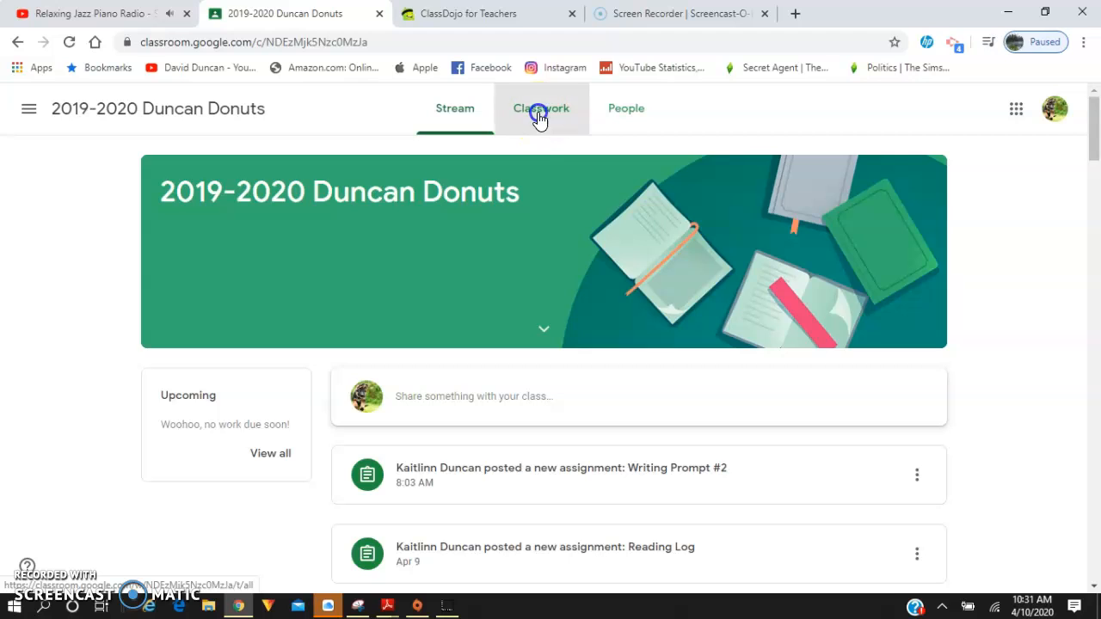
# On the Classwork page, expand the Math topic to show all Math Chat assignments.
pyautogui.click(541, 108)
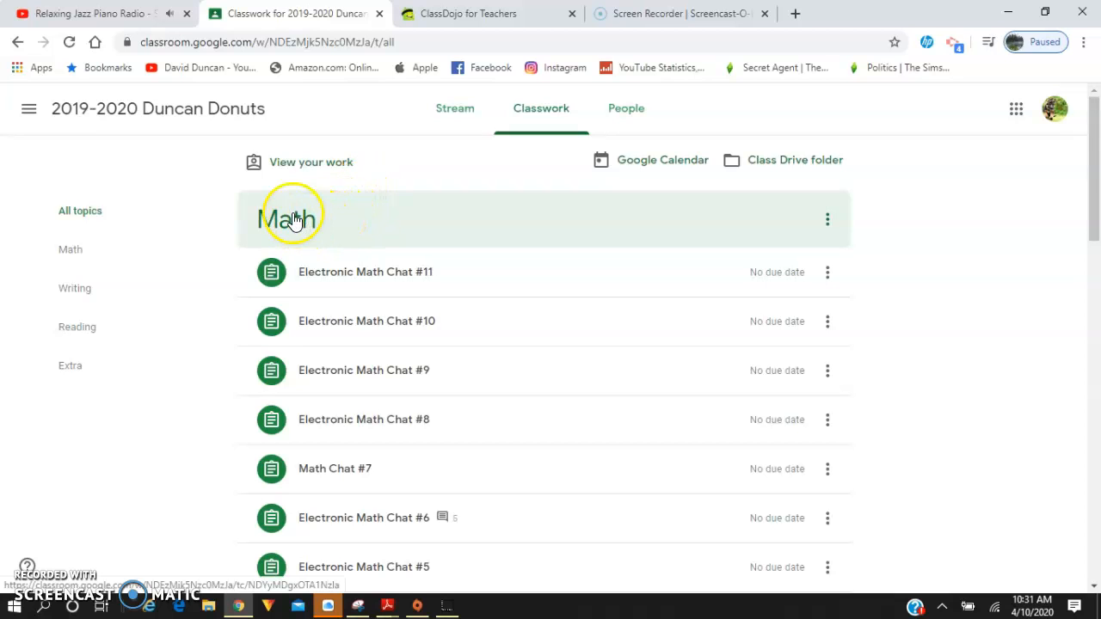
pyautogui.click(76, 327)
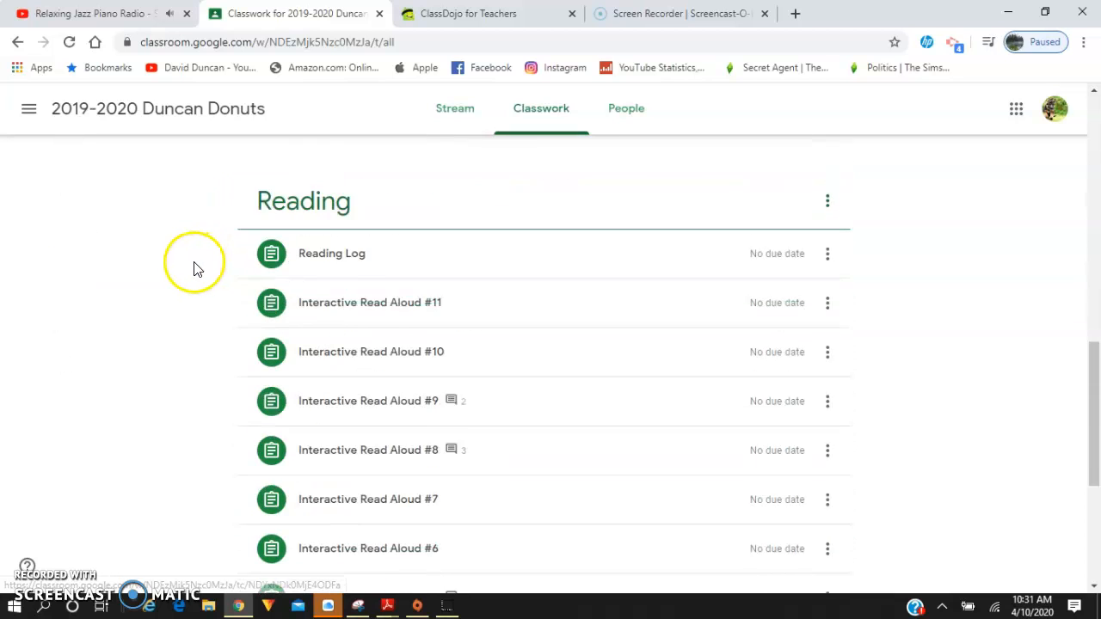
pyautogui.scroll(-3)
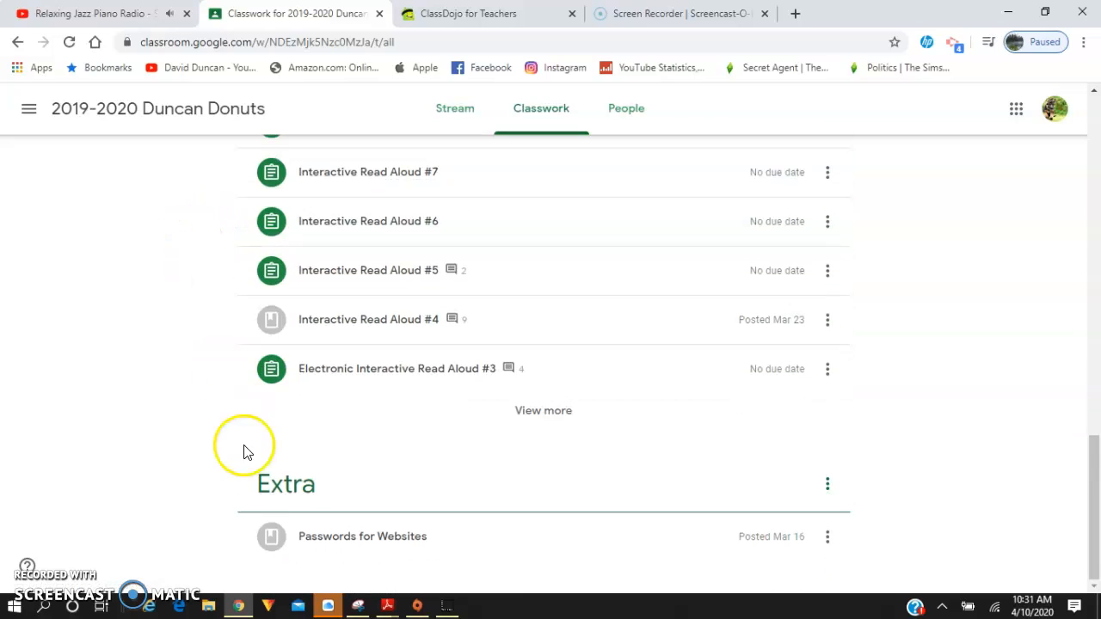
pyautogui.moveTo(286, 484)
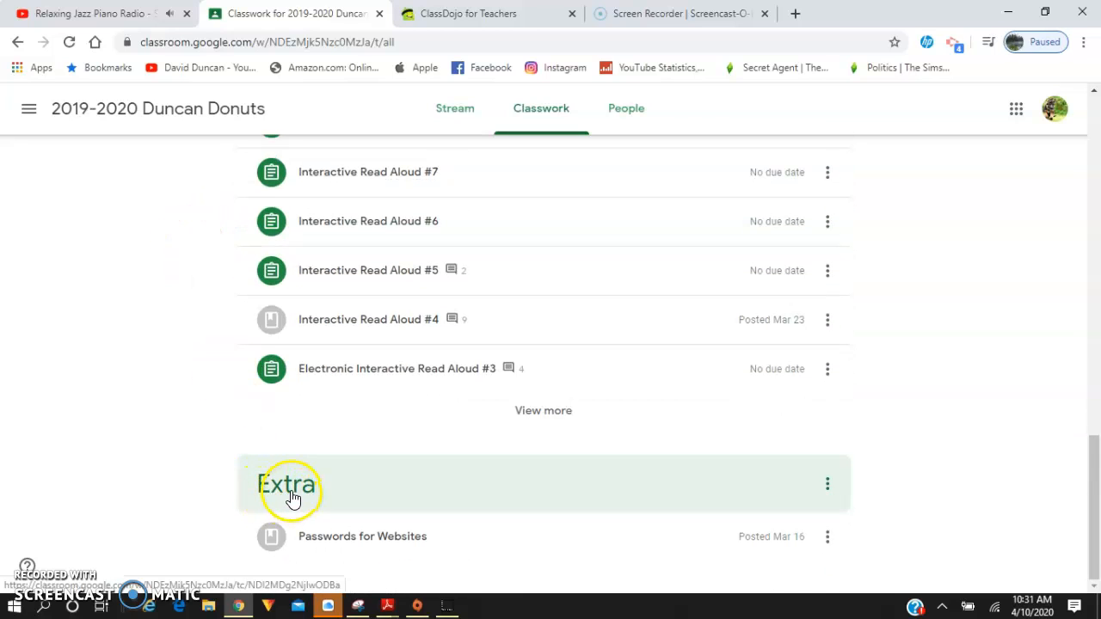
pyautogui.moveTo(64, 310)
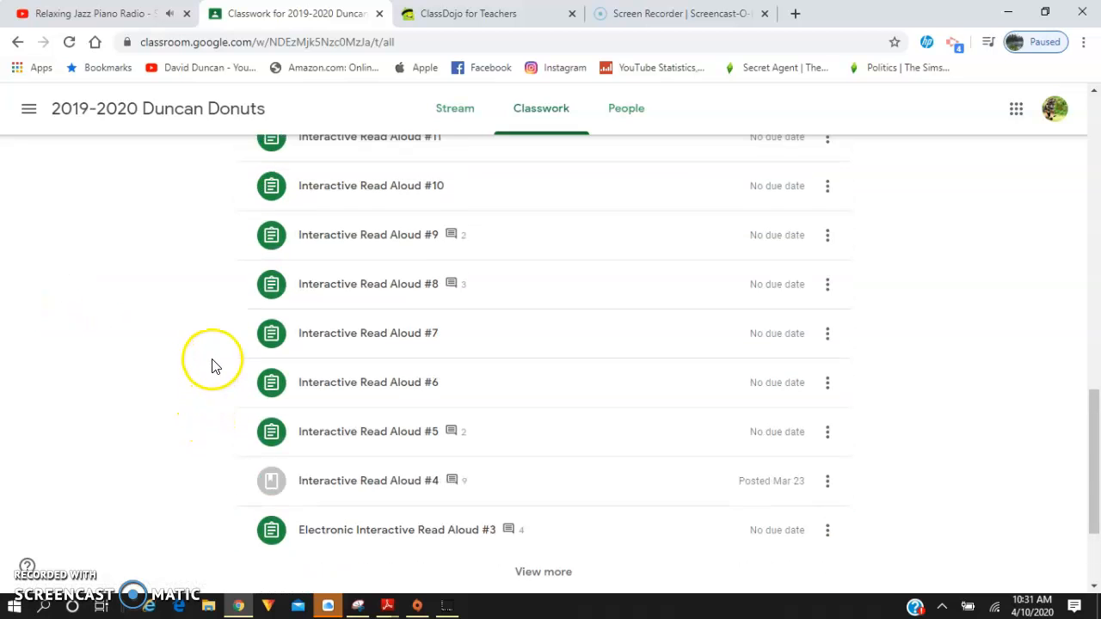
pyautogui.scroll(-3)
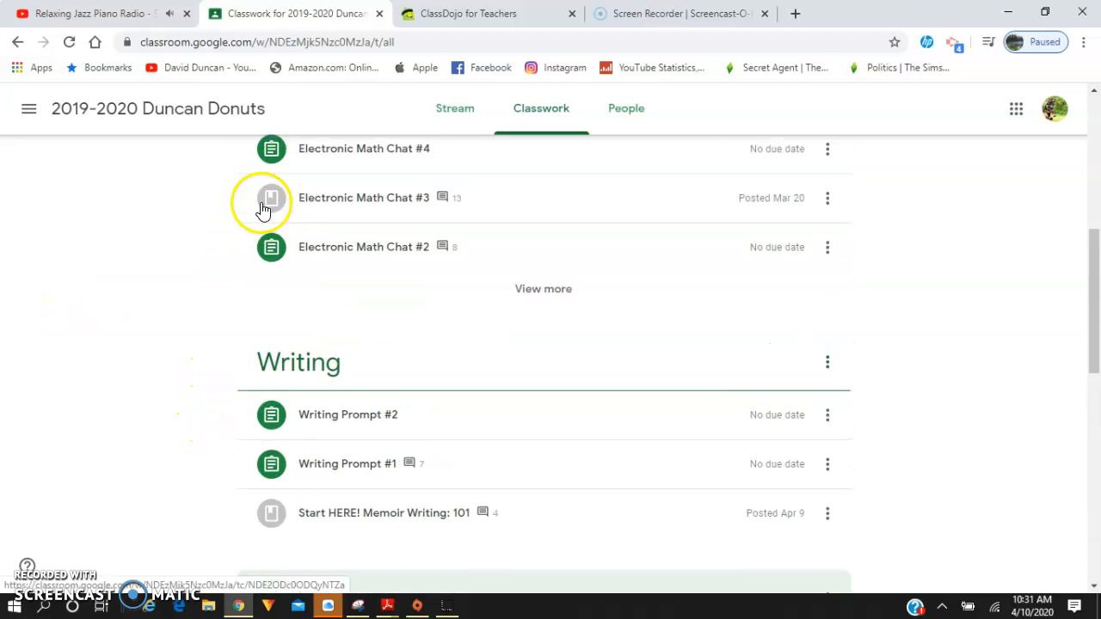
pyautogui.moveTo(536, 289)
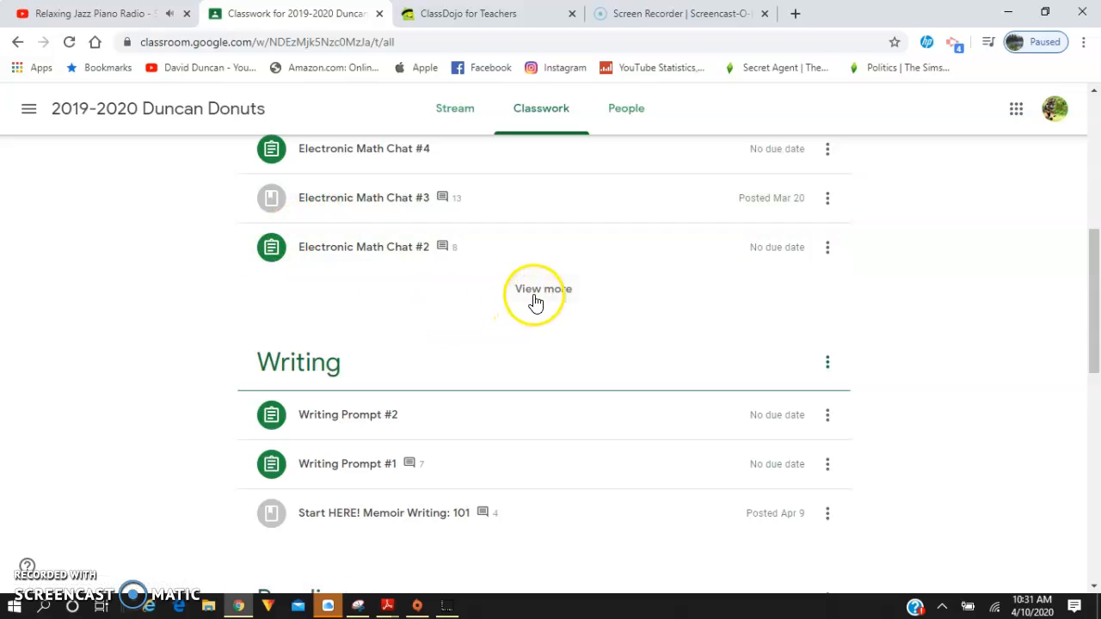
pyautogui.click(541, 289)
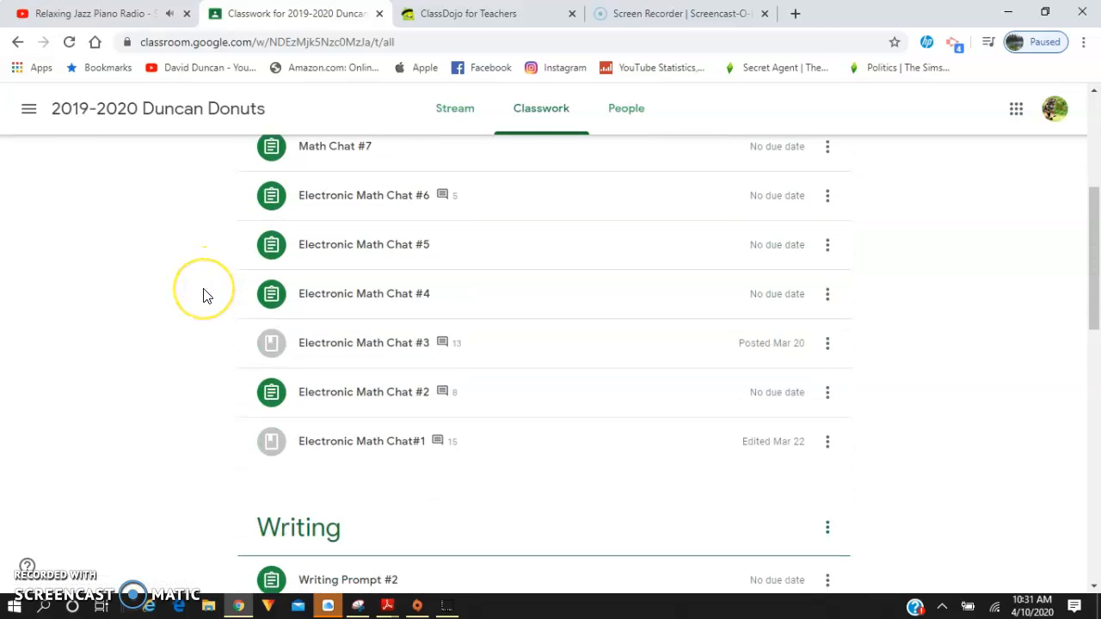
# Scroll to the Reading topic and expand Interactive Read Aloud #7 to see its attachments.
pyautogui.scroll(-3)
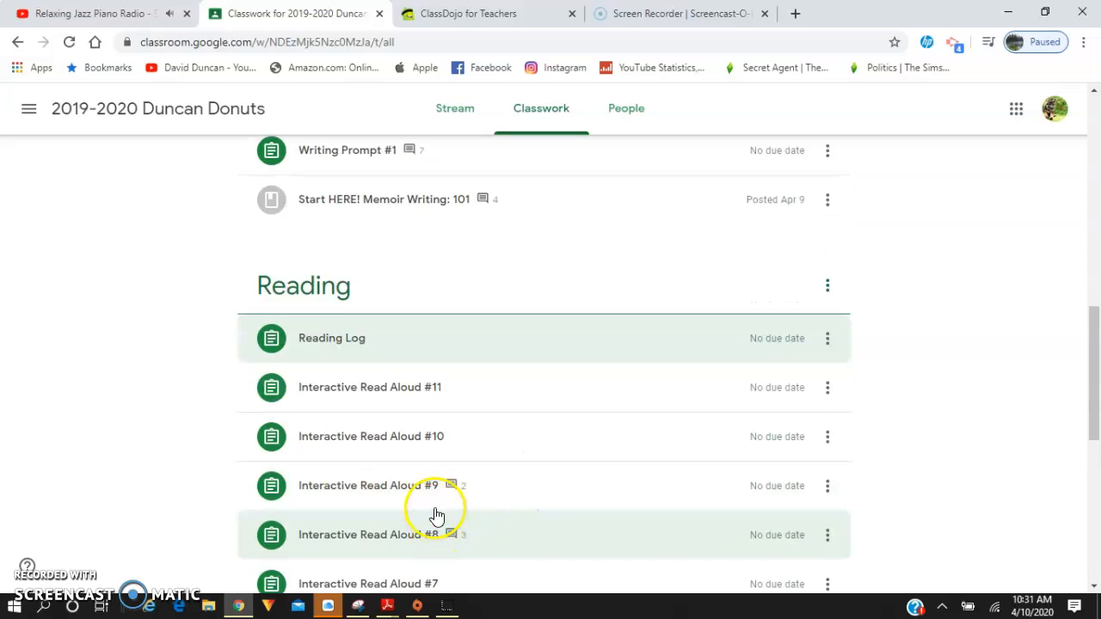
pyautogui.scroll(-3)
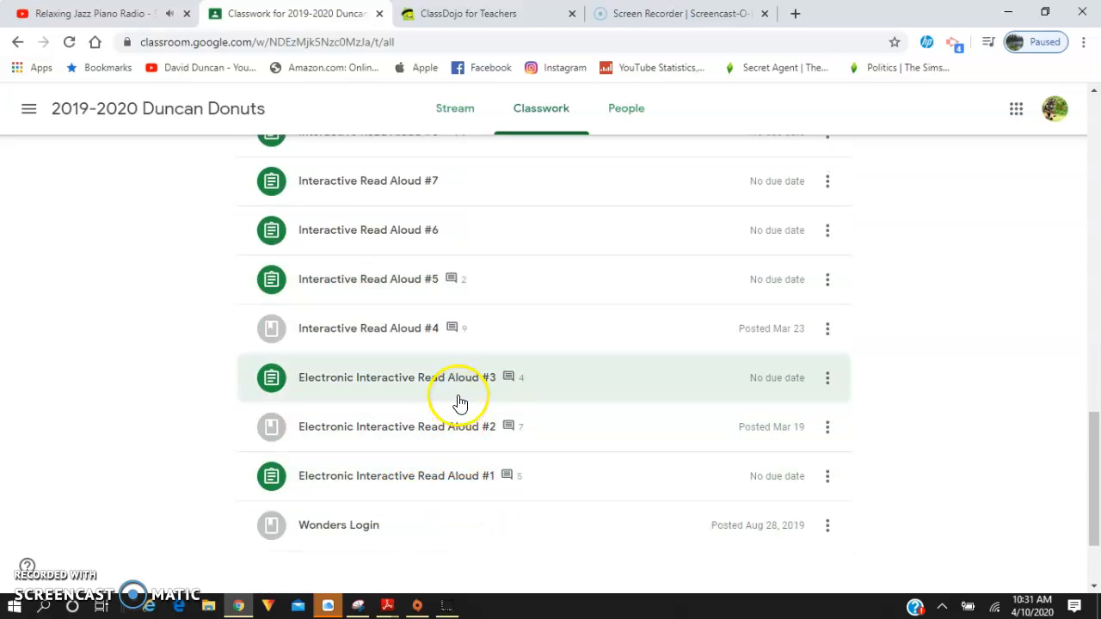
pyautogui.moveTo(221, 335)
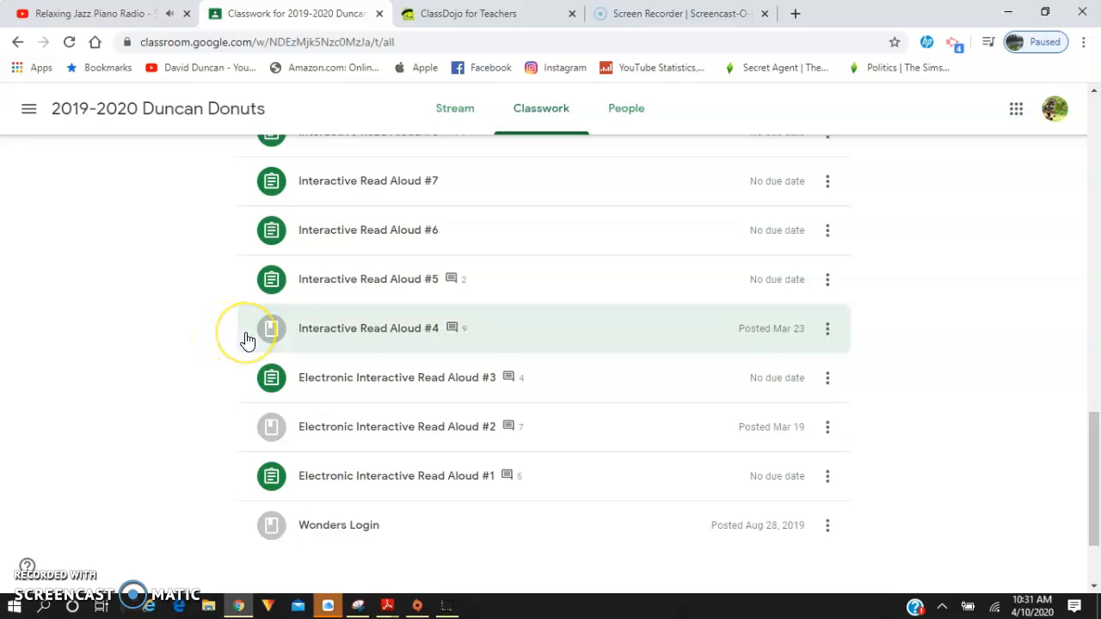
pyautogui.moveTo(412, 230)
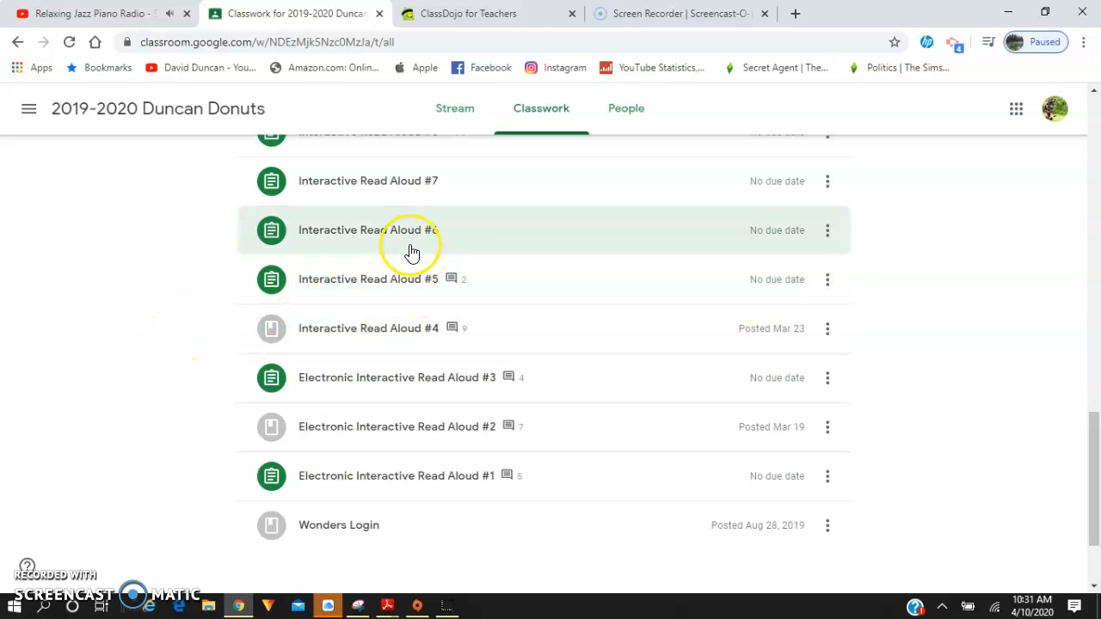
pyautogui.click(368, 181)
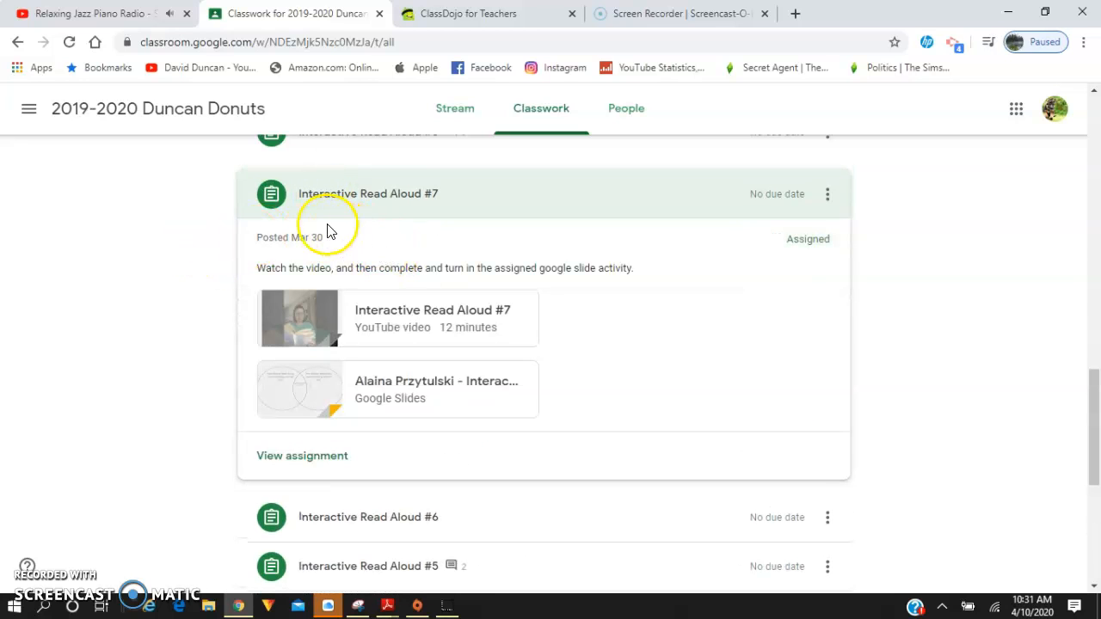
pyautogui.moveTo(526, 335)
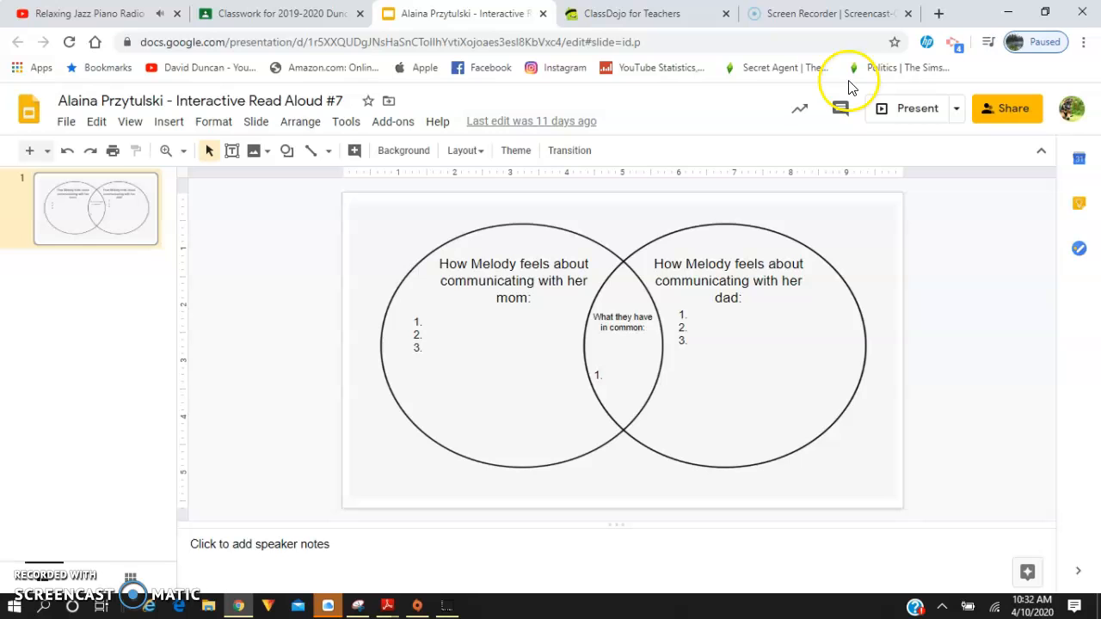
# View the Venn diagram worksheet's sharing settings, then bring up the Present options.
pyautogui.click(1004, 108)
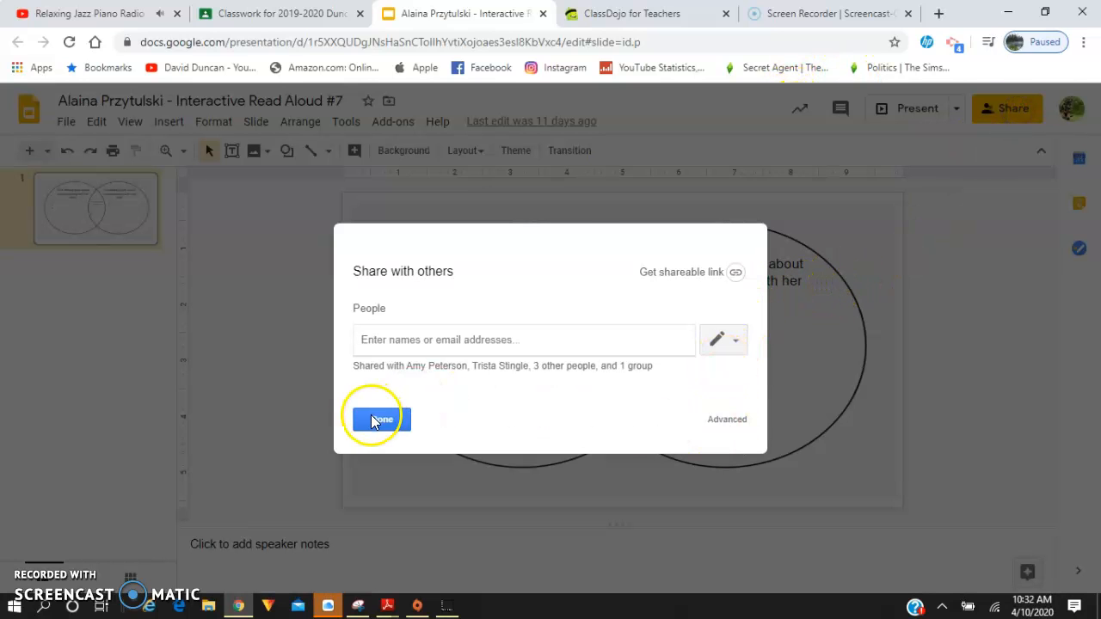
pyautogui.click(379, 418)
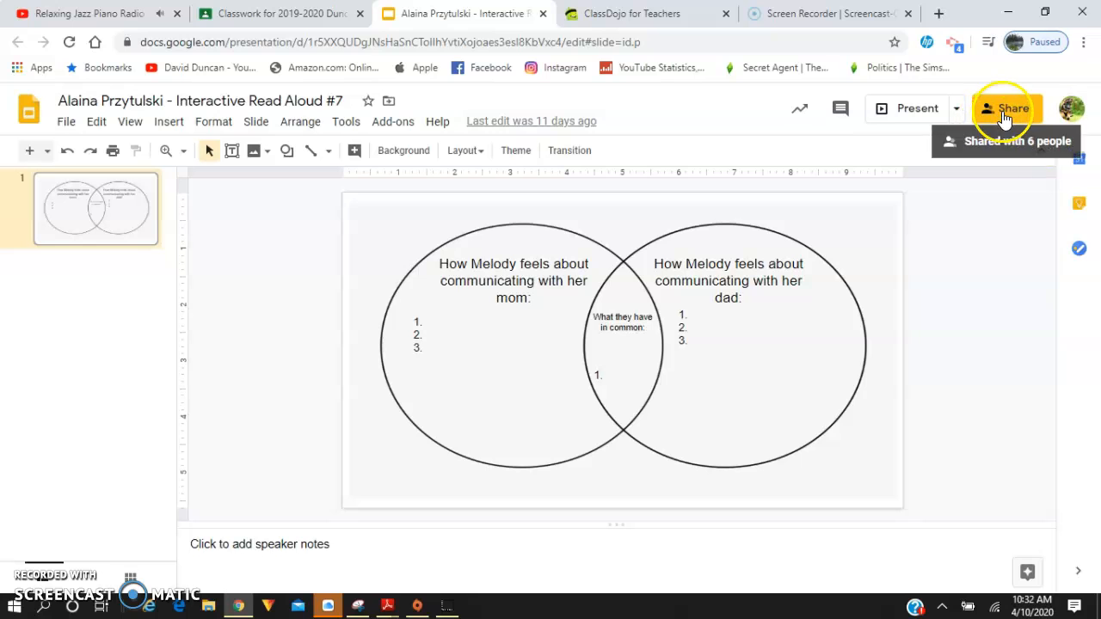
pyautogui.click(955, 108)
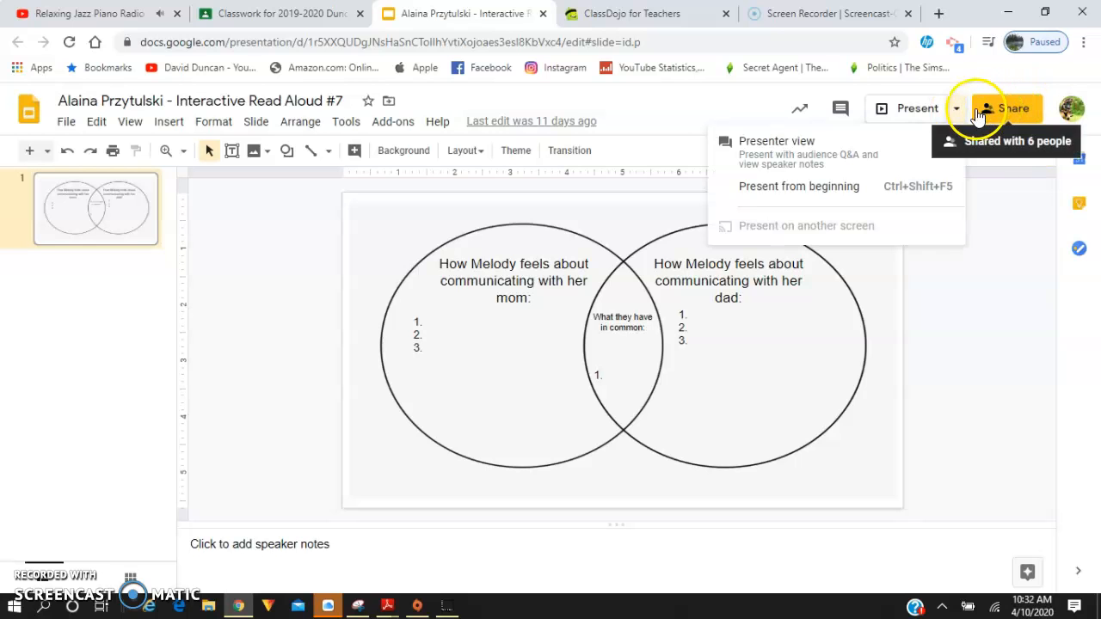
pyautogui.click(276, 13)
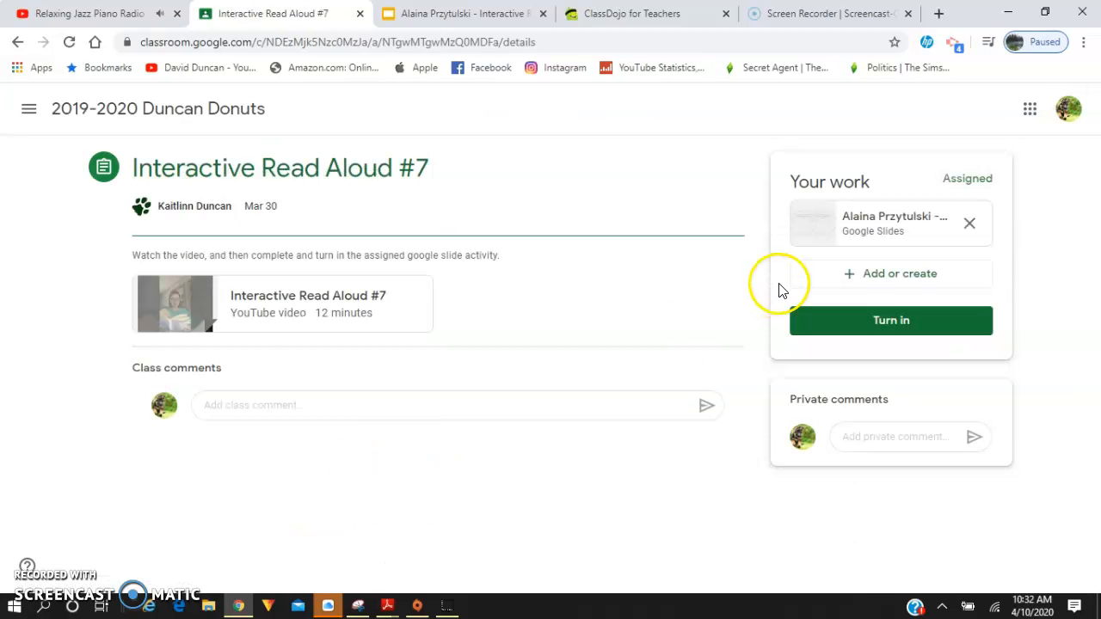
pyautogui.moveTo(606, 18)
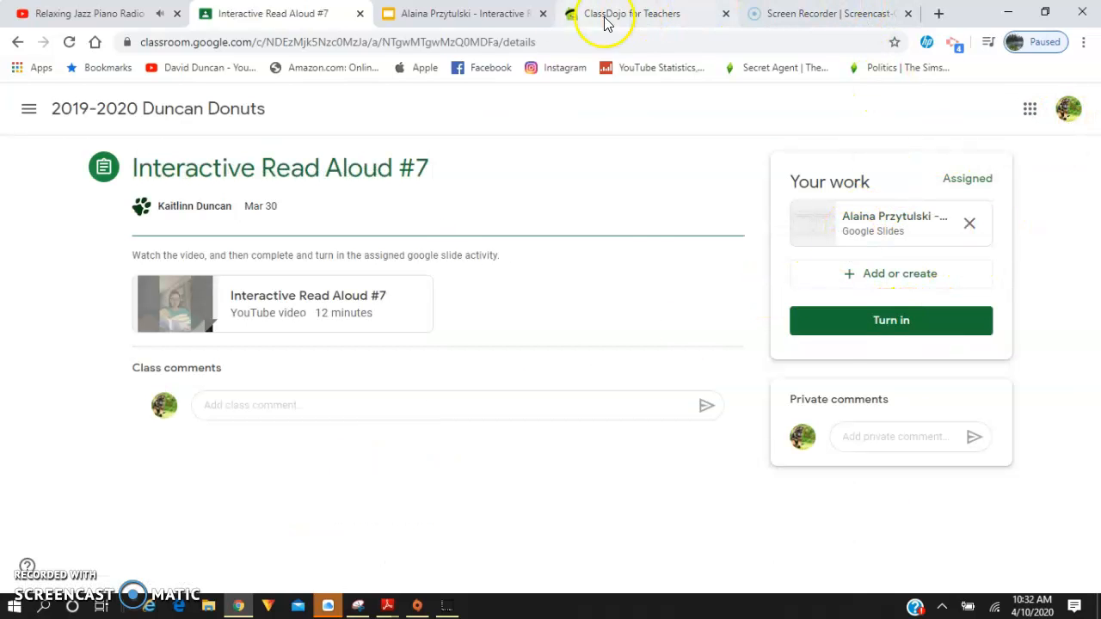
pyautogui.moveTo(507, 365)
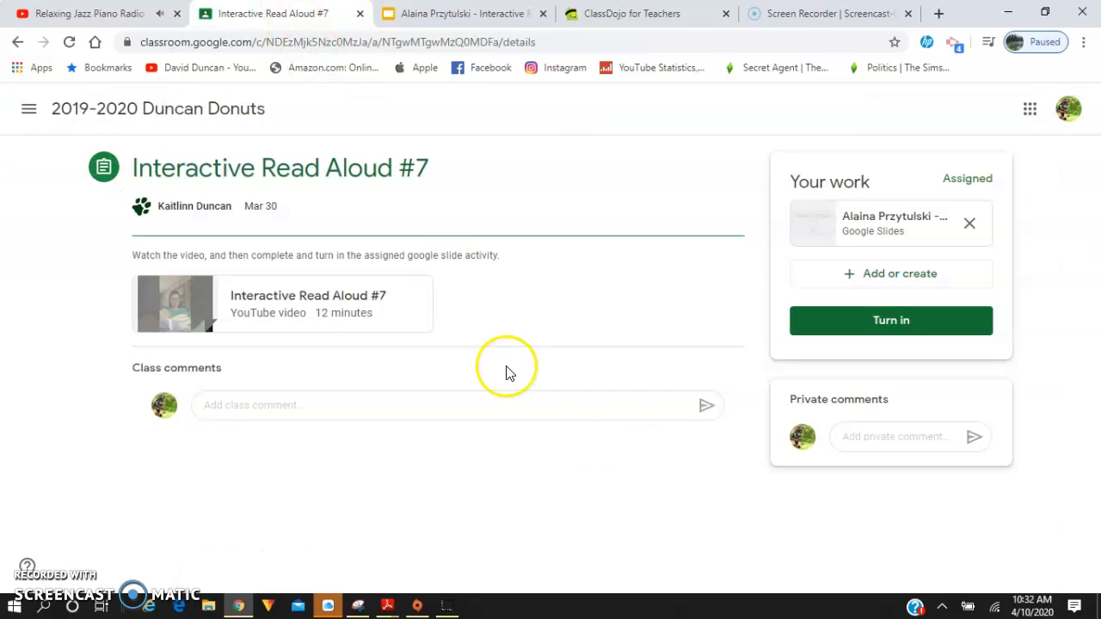
pyautogui.moveTo(946, 325)
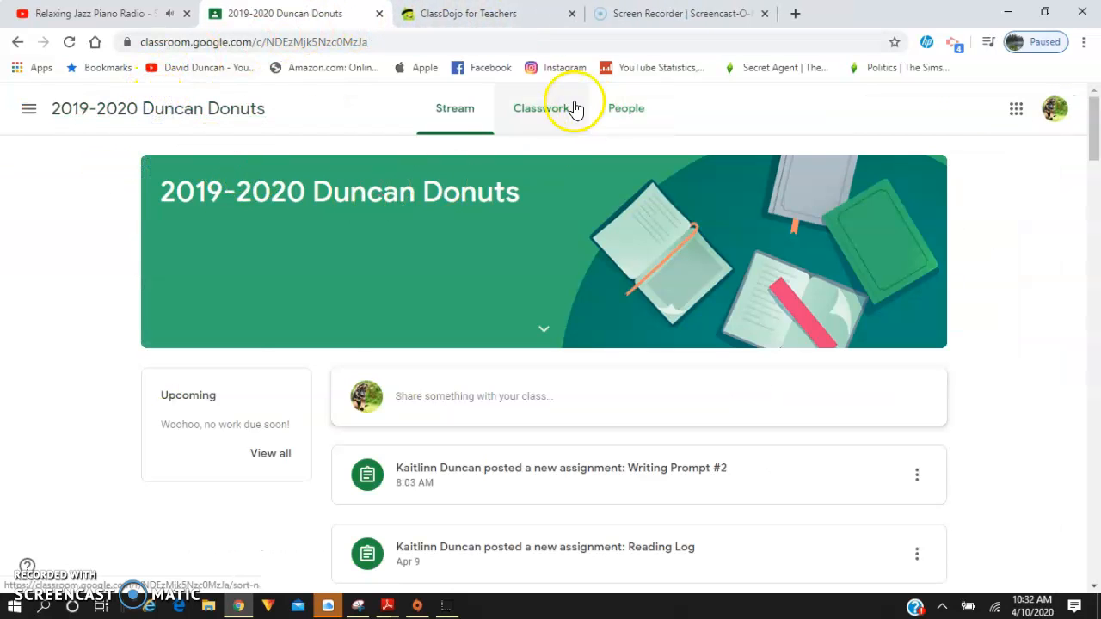
# Switch to the class's Classwork list.
pyautogui.click(541, 108)
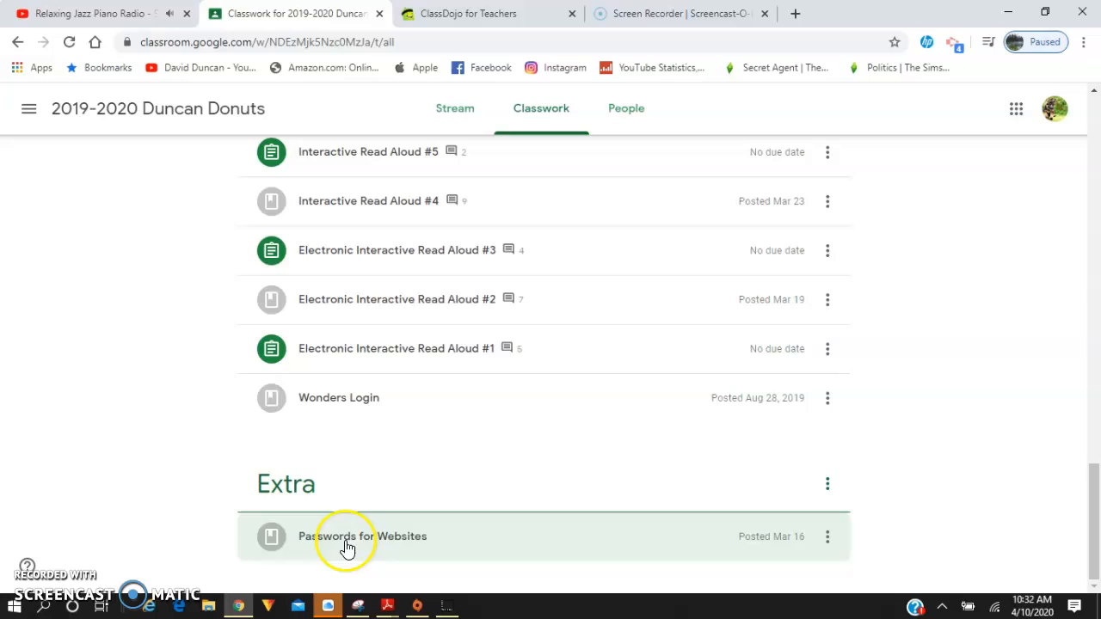
pyautogui.moveTo(950, 371)
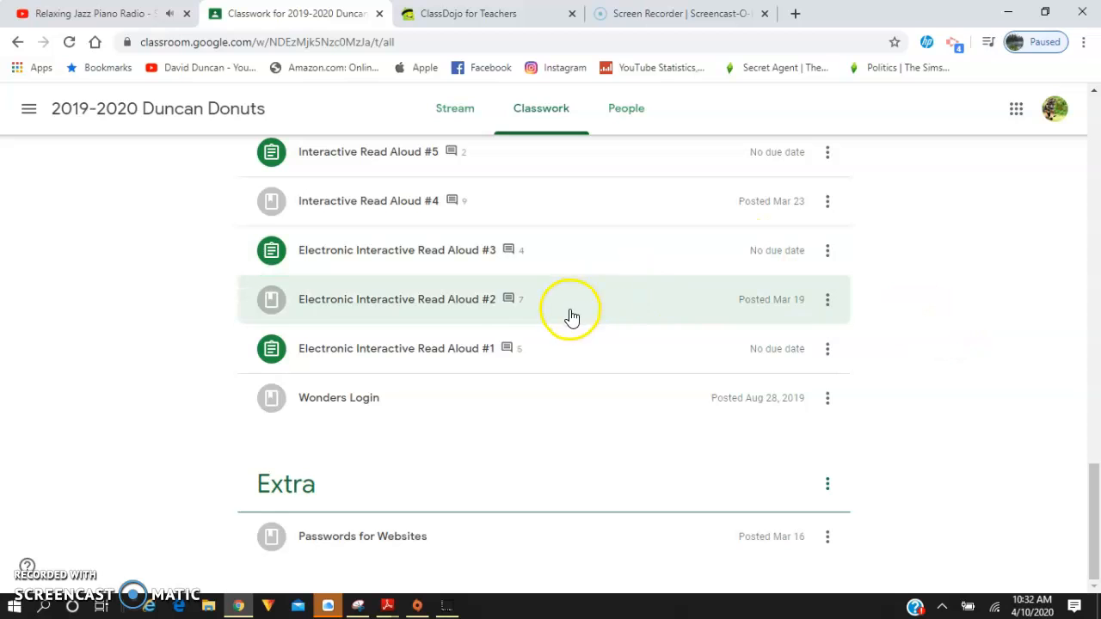
pyautogui.moveTo(588, 374)
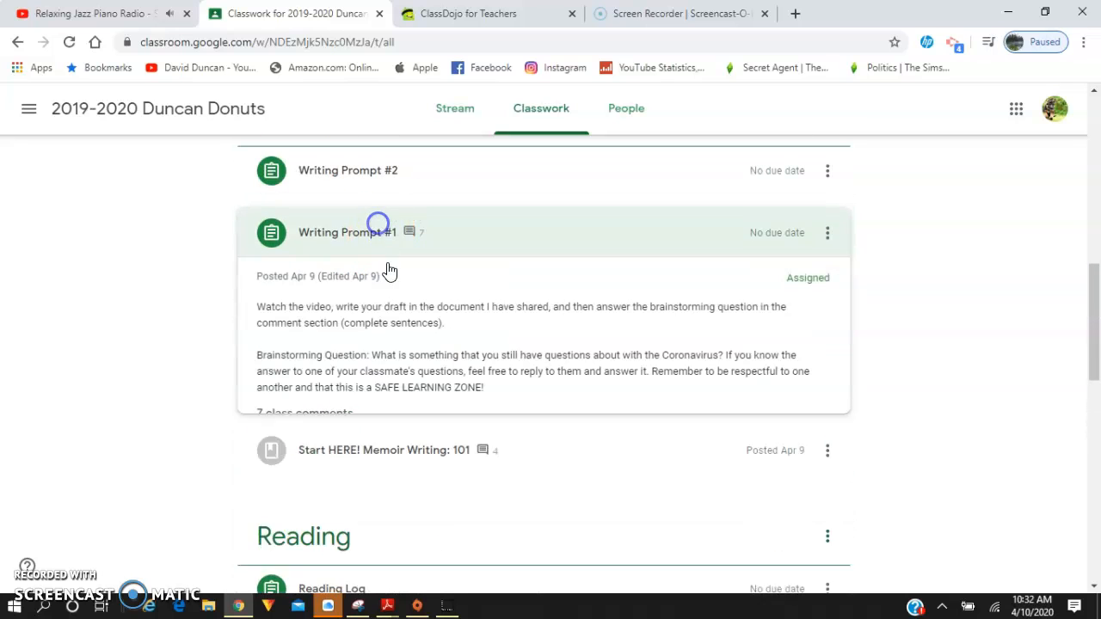
# Open Writing Prompt #1's full assignment page and scroll through its class comments.
pyautogui.click(347, 232)
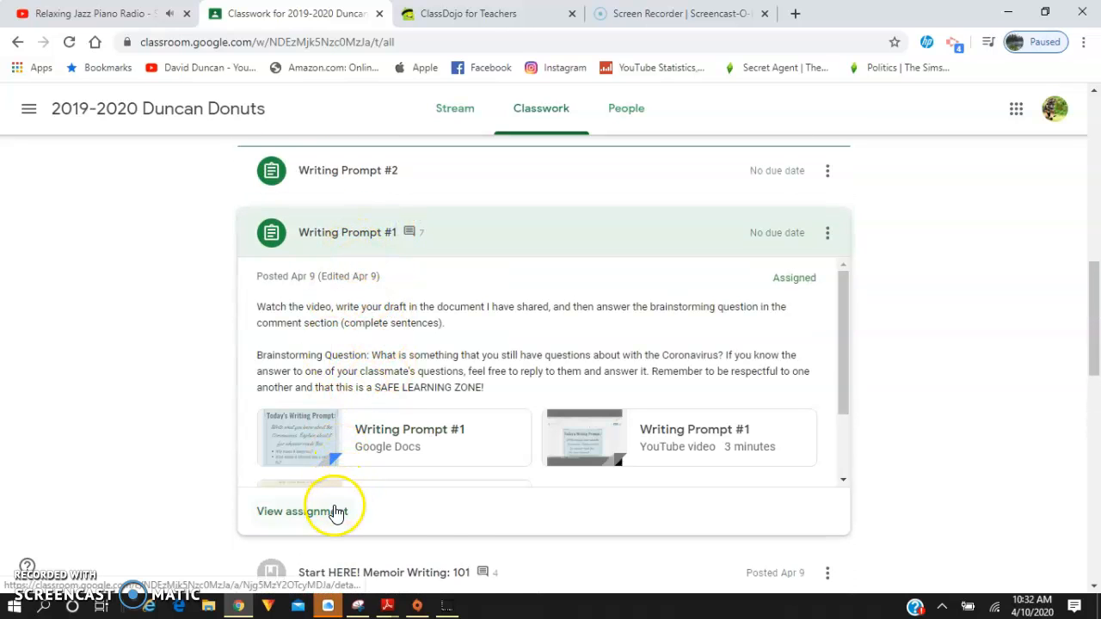
pyautogui.click(301, 510)
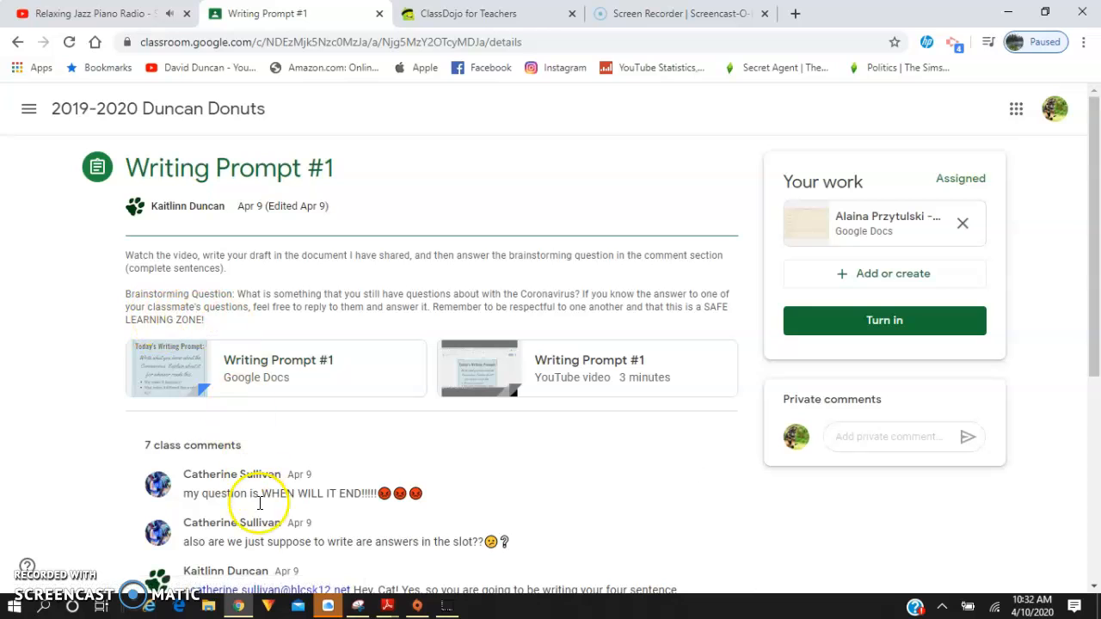
pyautogui.scroll(-3)
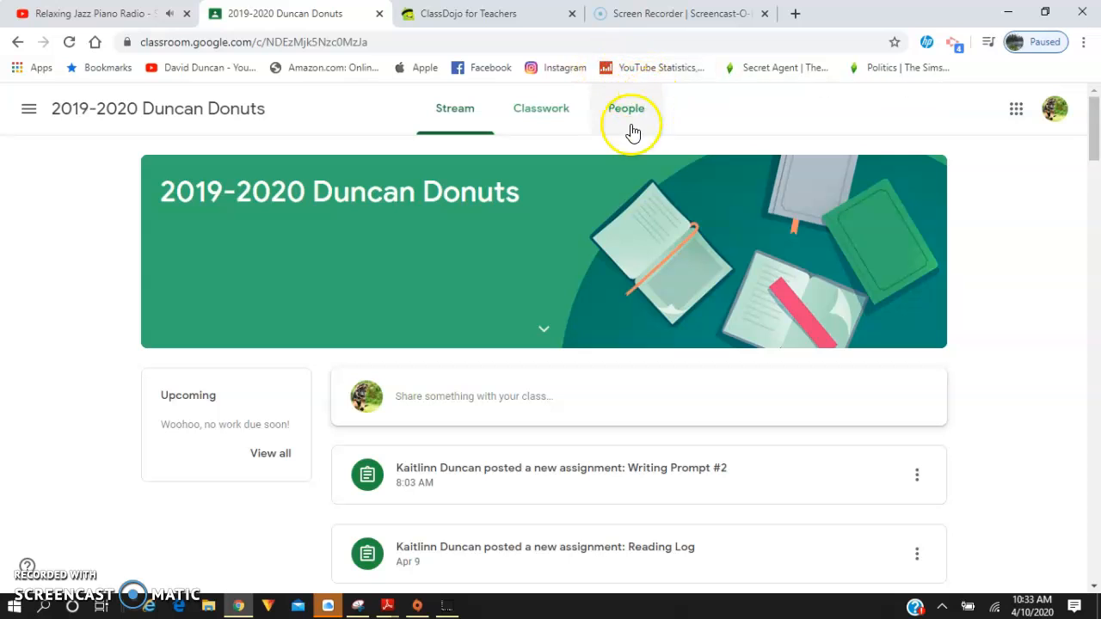
pyautogui.moveTo(28, 493)
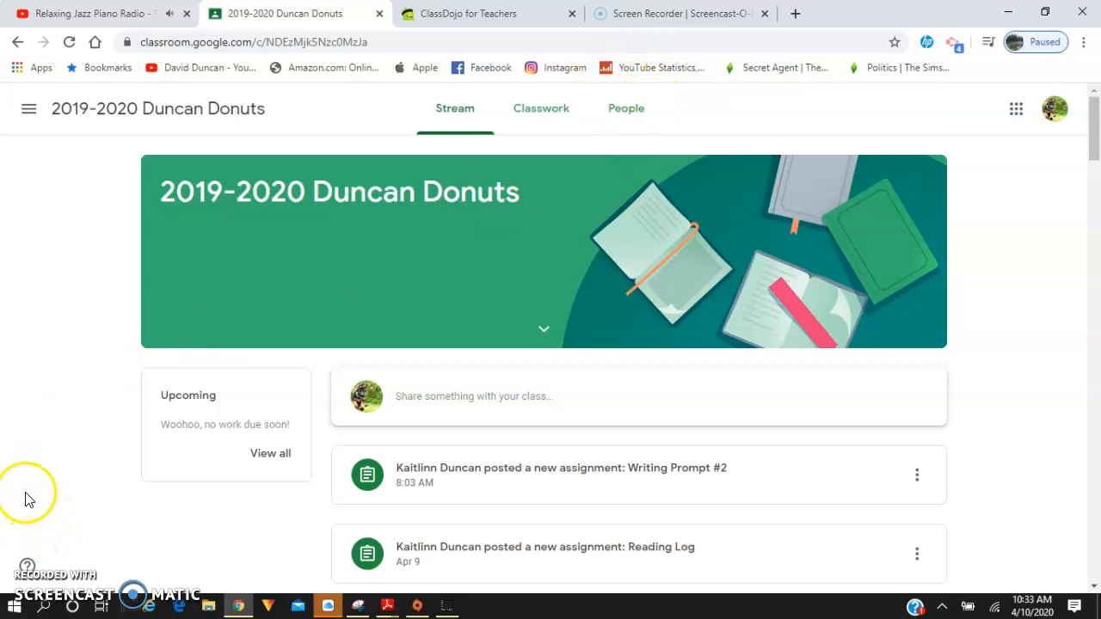
pyautogui.moveTo(17, 585)
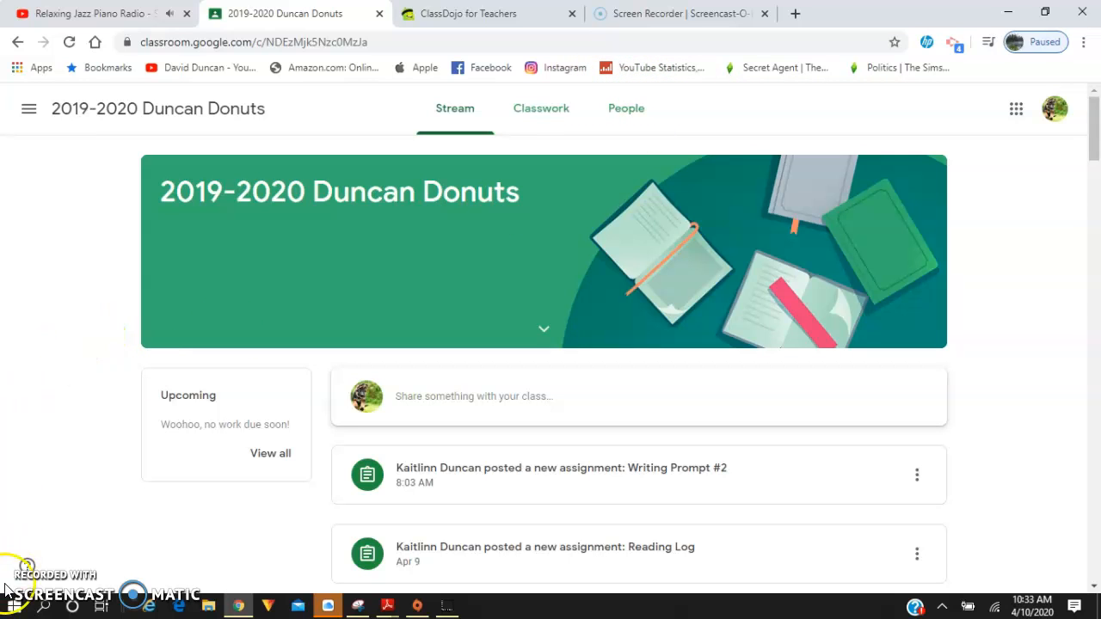